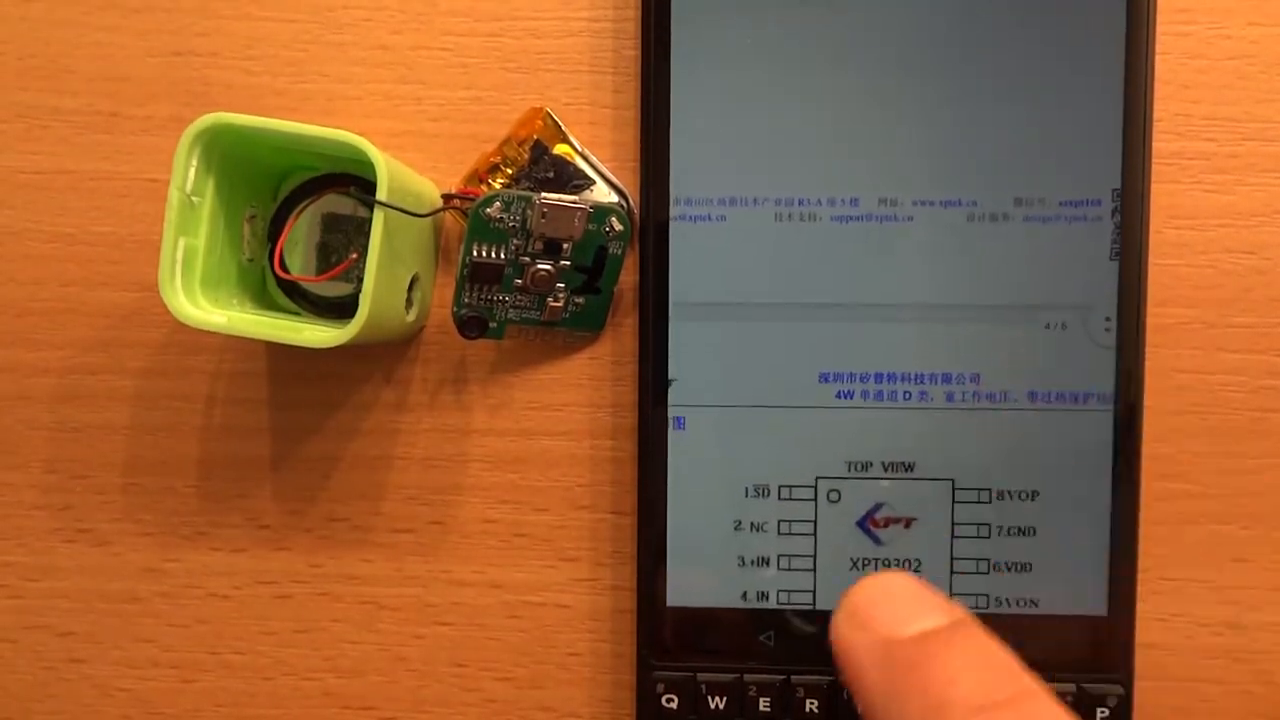
scroll(down, 3)
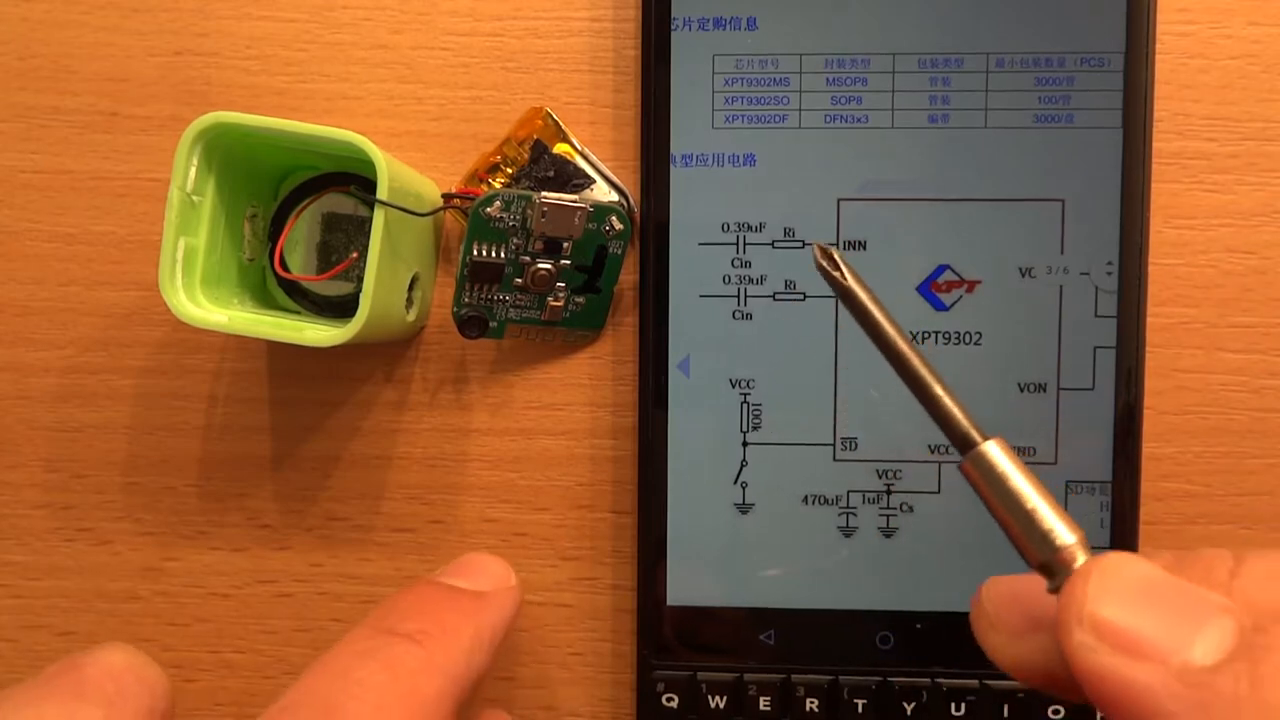